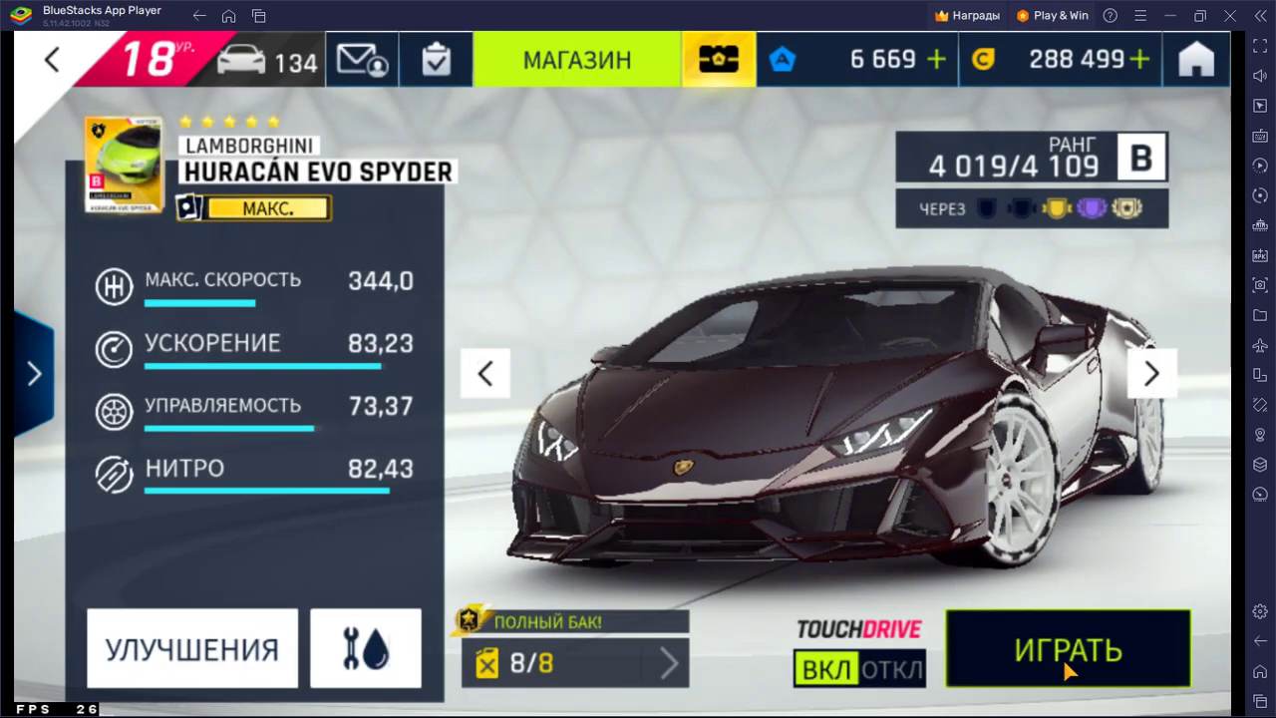
- Start multiplayer matchmaking with the Lamborghini Huracán Evo Spyder
left_click(1069, 650)
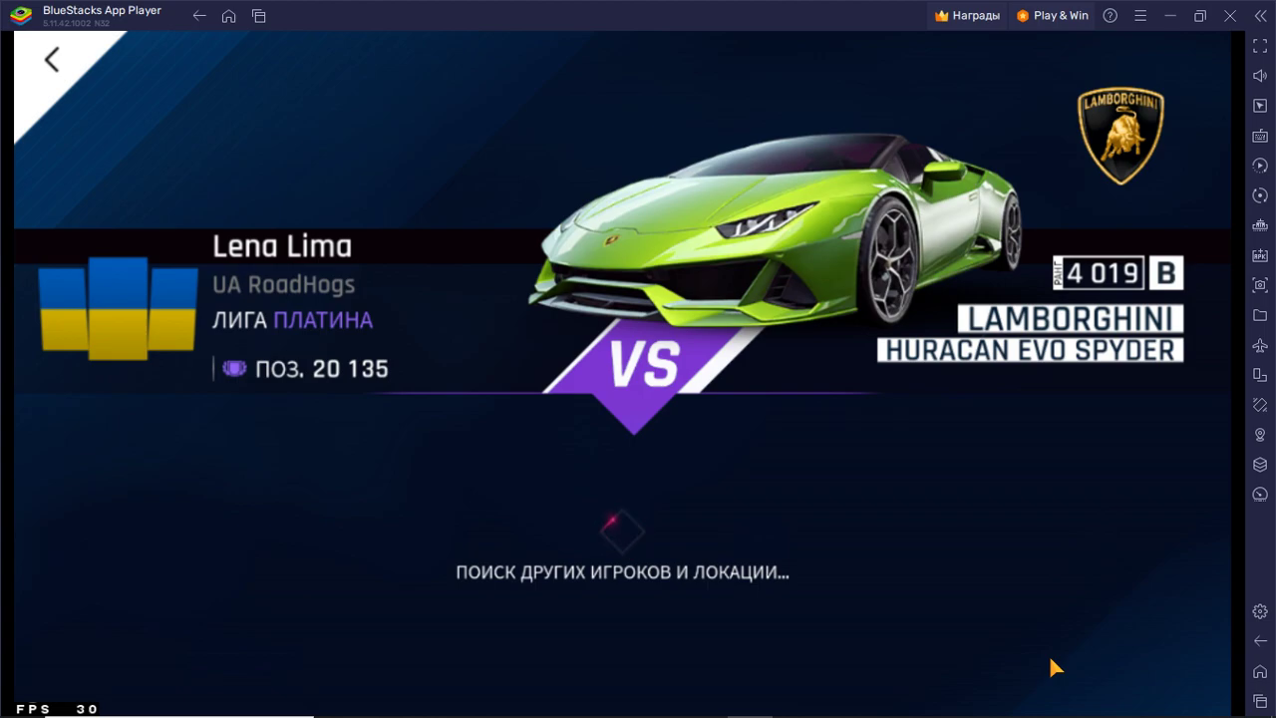
mouse_move(1117, 518)
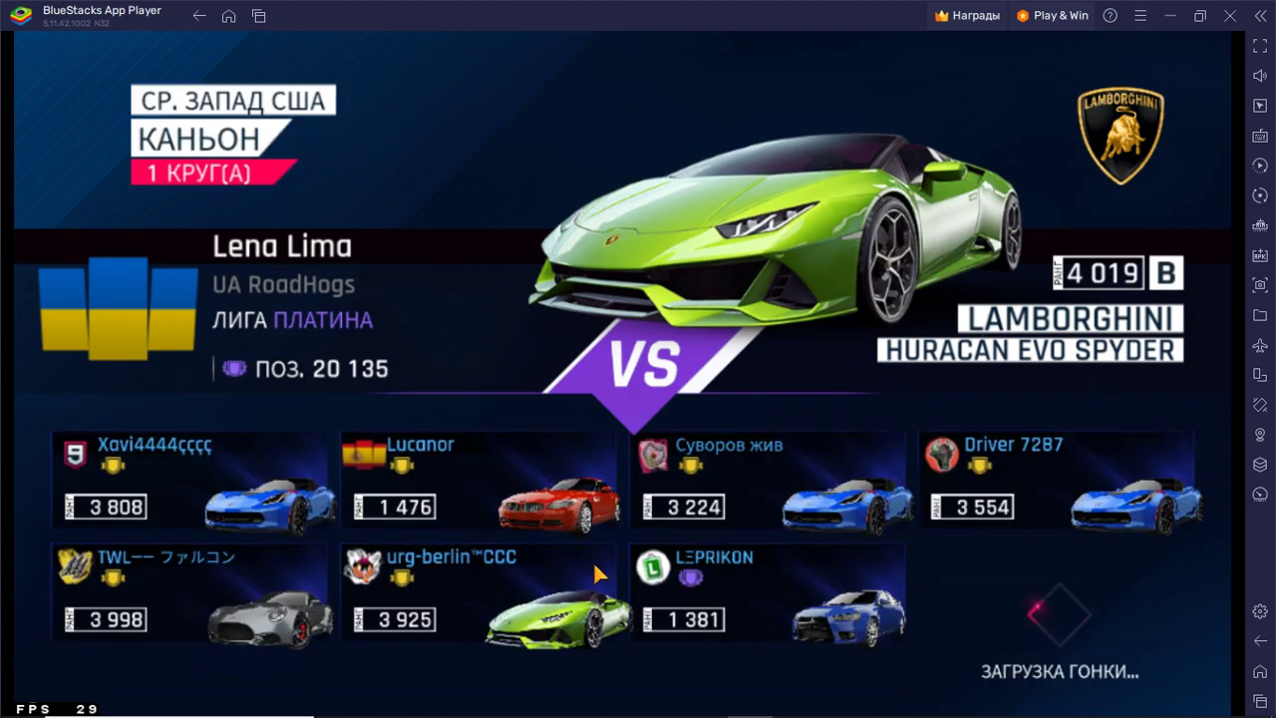
mouse_move(734, 698)
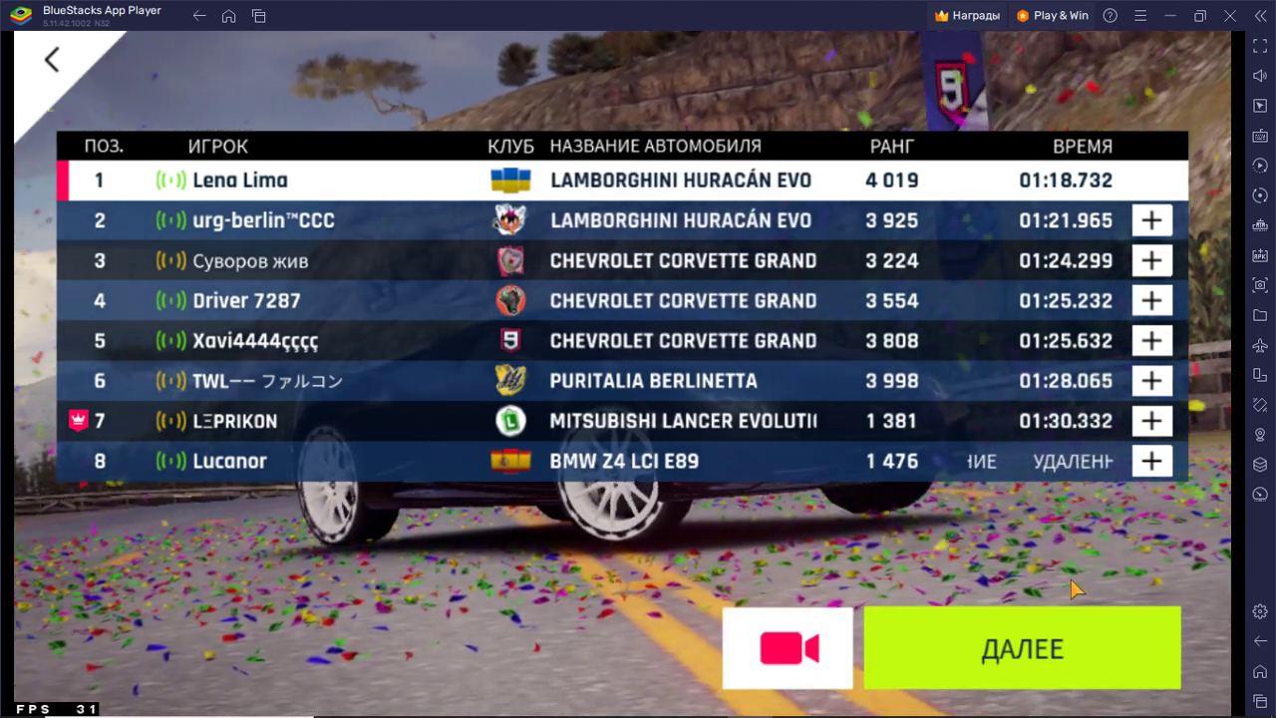
- Collect the 10 260 credits and series points, then continue to the 100-token reward
left_click(1021, 648)
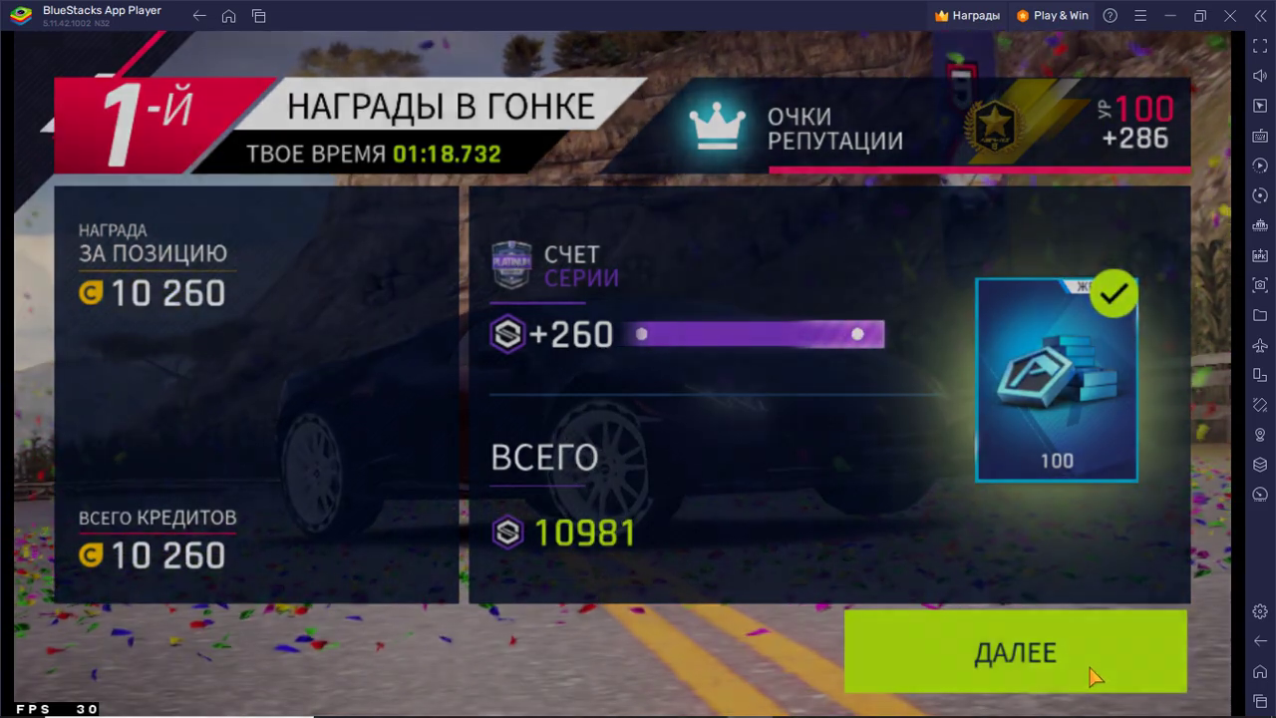
left_click(1015, 654)
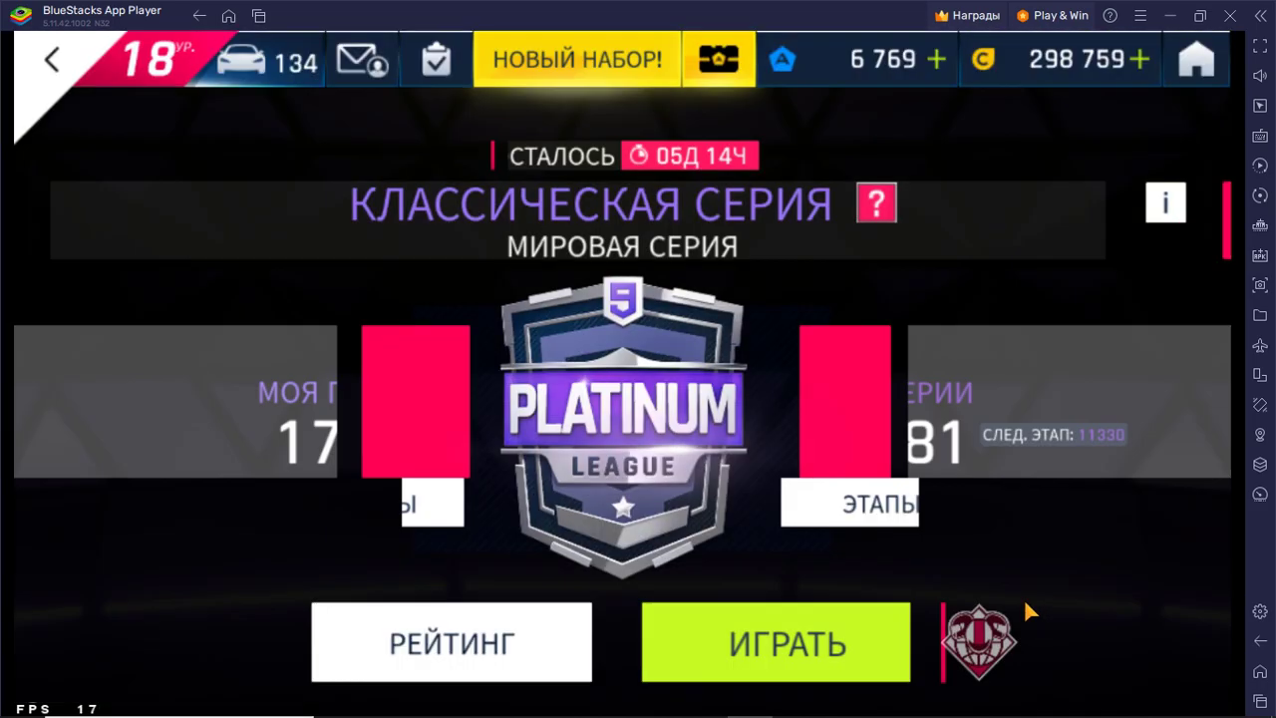
left_click(776, 643)
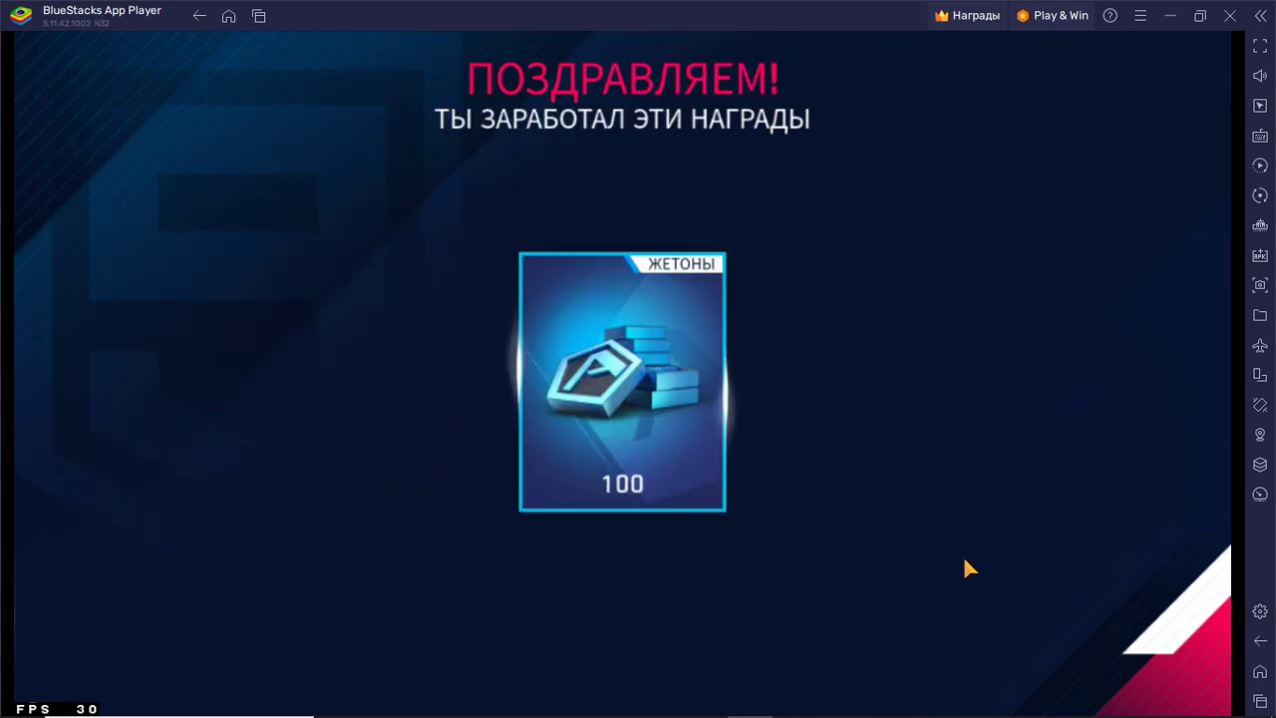